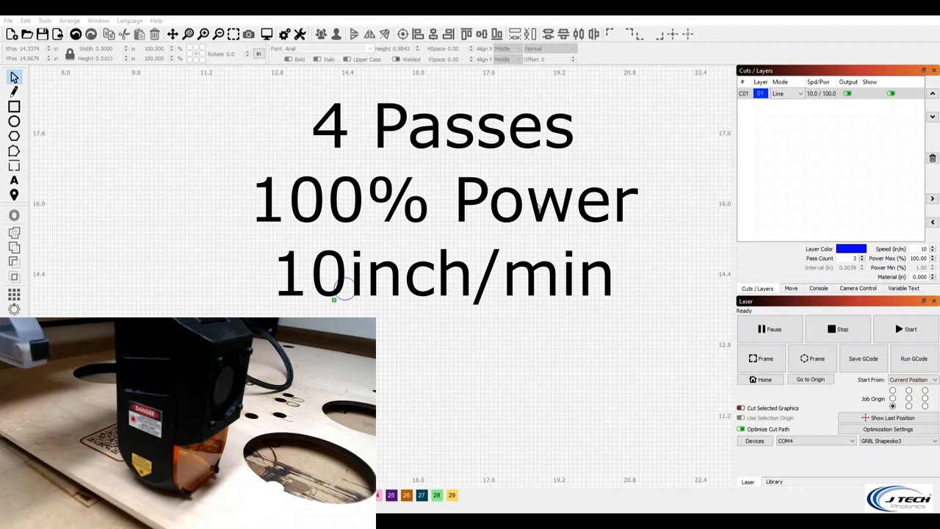
{"action": "left_click", "coordinate": [855, 259]}
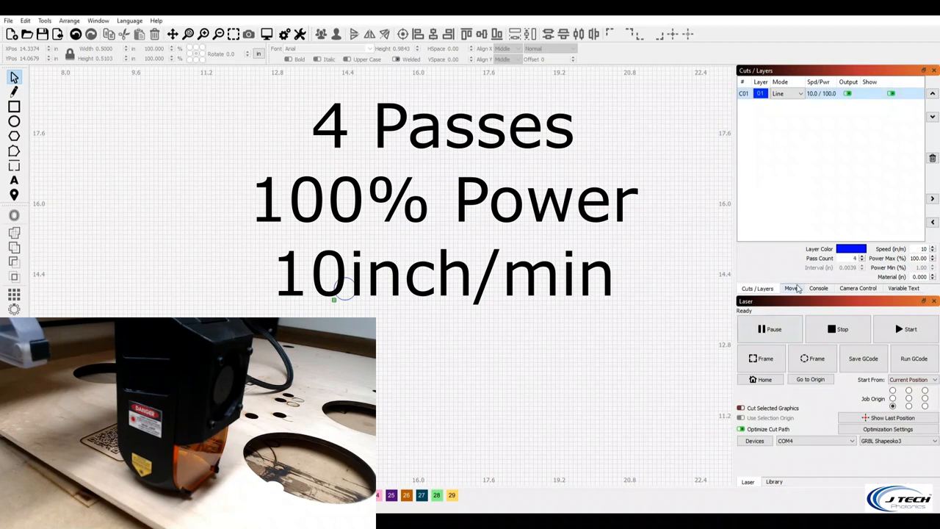